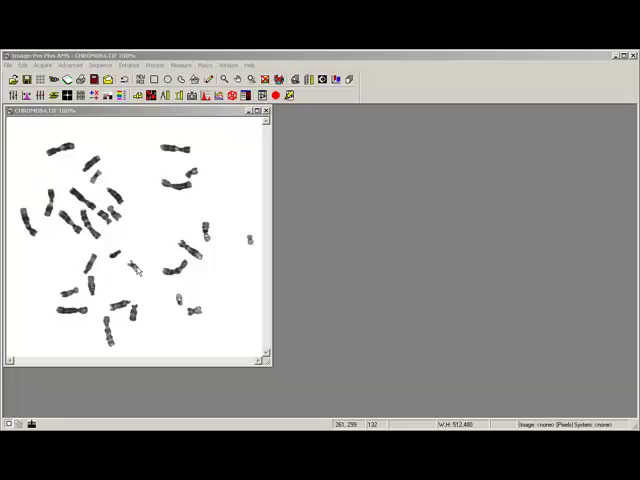
{"action": "mouse_move", "coordinate": [144, 268]}
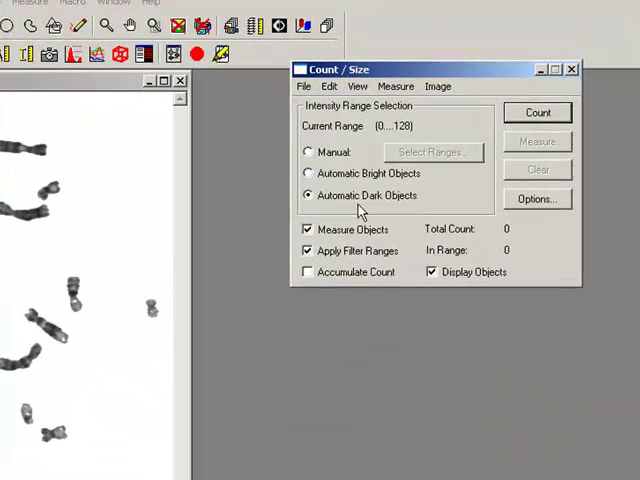
Step: Count the dark chromosome objects automatically, finding 29 outlined on the image
{"action": "left_click", "coordinate": [536, 112]}
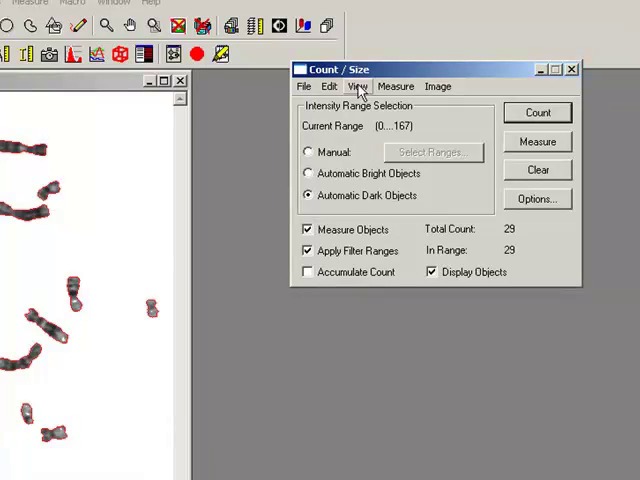
Step: Show the Measurement Data table listing area, centre and radius for the 29 objects
{"action": "left_click", "coordinate": [348, 76]}
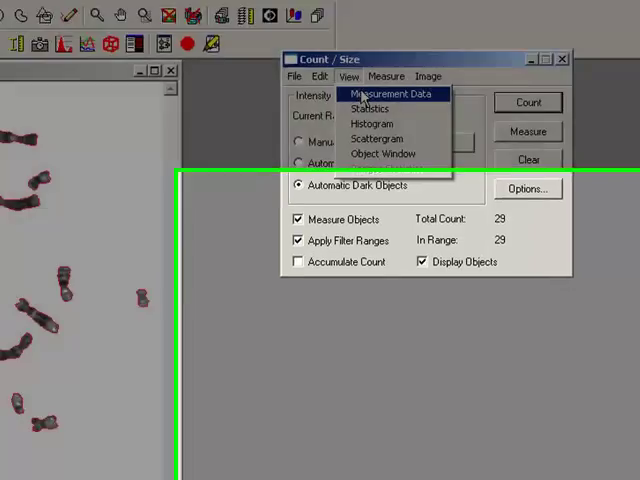
{"action": "left_click", "coordinate": [384, 92]}
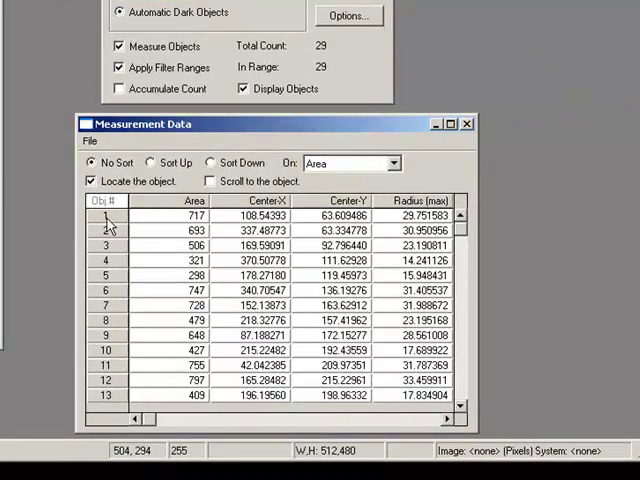
{"action": "mouse_move", "coordinate": [138, 372]}
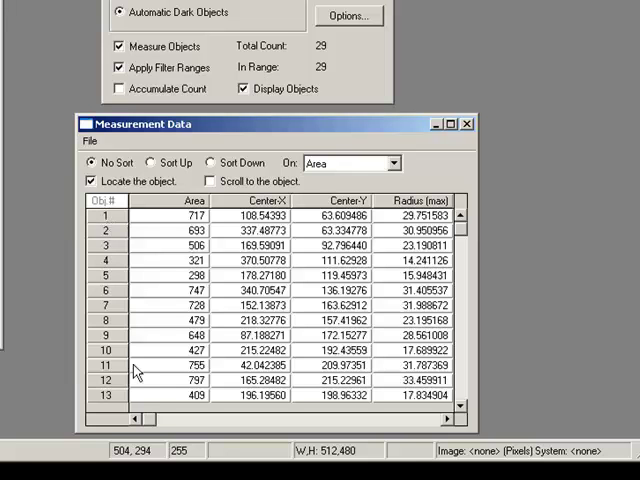
{"action": "scroll", "scroll_direction": "right", "scroll_amount": 3}
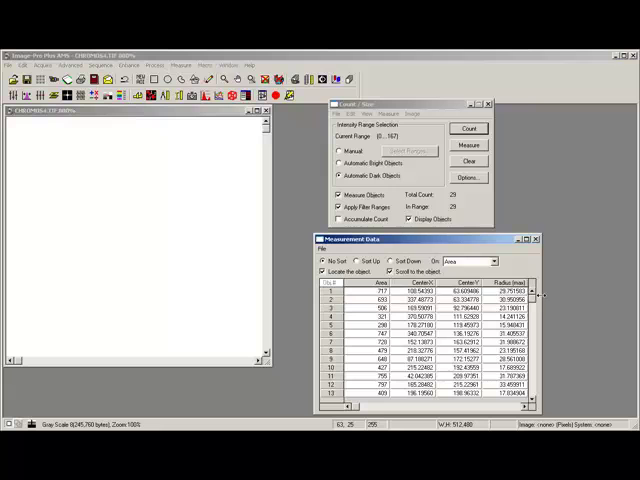
Step: Inspect object 19's attributes (area 452), toggle Hide on and off, and confirm with OK
{"action": "scroll", "scroll_direction": "down", "scroll_amount": 3}
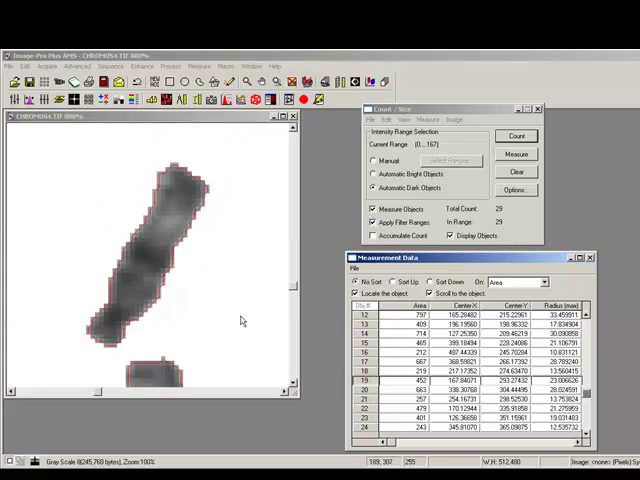
{"action": "mouse_move", "coordinate": [150, 252]}
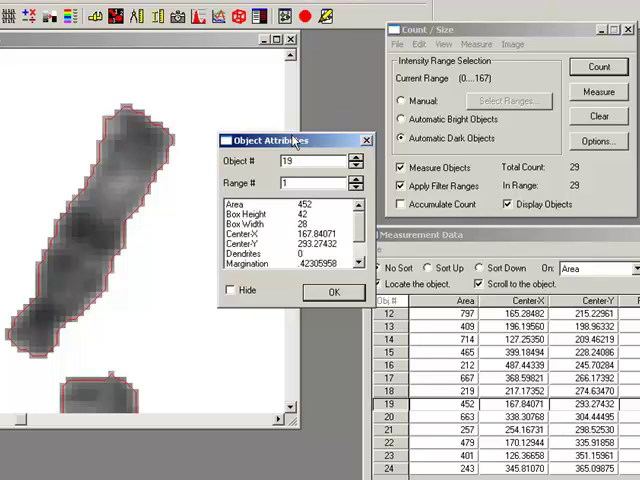
{"action": "left_click", "coordinate": [212, 292]}
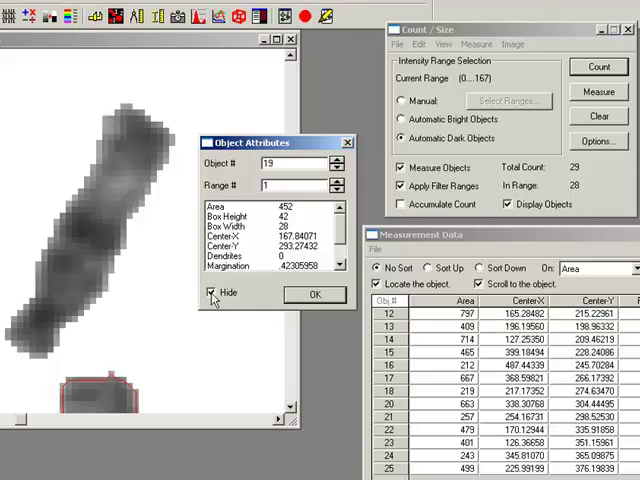
{"action": "left_click", "coordinate": [212, 292]}
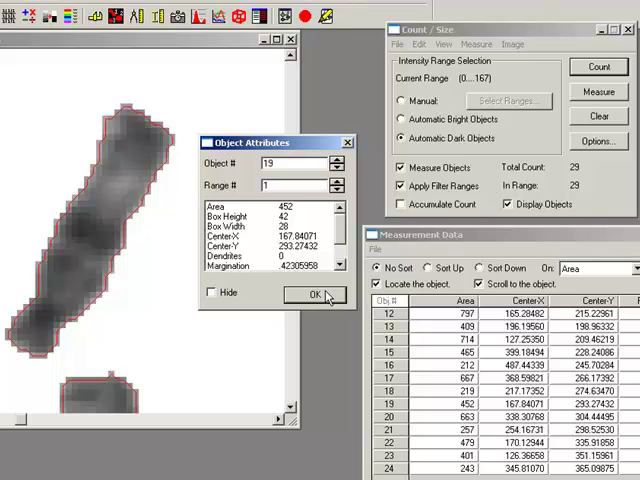
{"action": "left_click", "coordinate": [308, 294]}
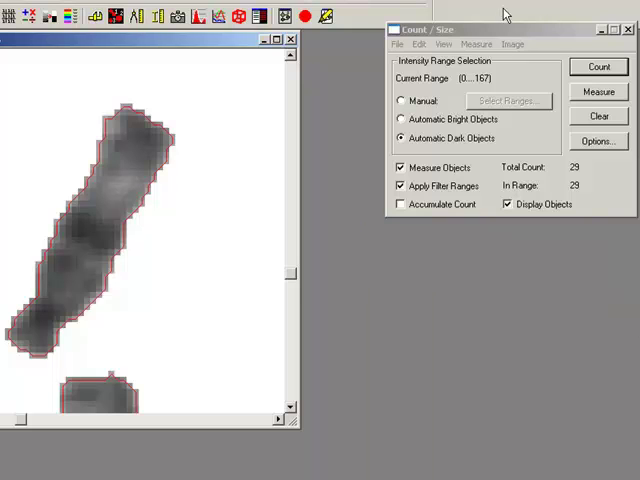
Step: Sort the counted chromosome objects by Area into a new image of numbered rows
{"action": "left_click", "coordinate": [514, 44]}
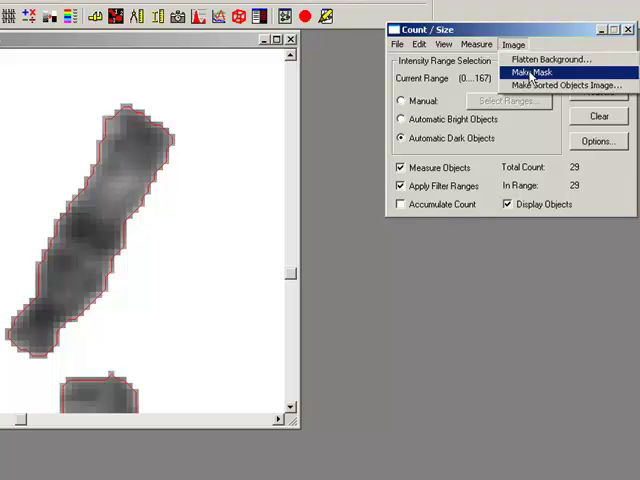
{"action": "left_click", "coordinate": [548, 84]}
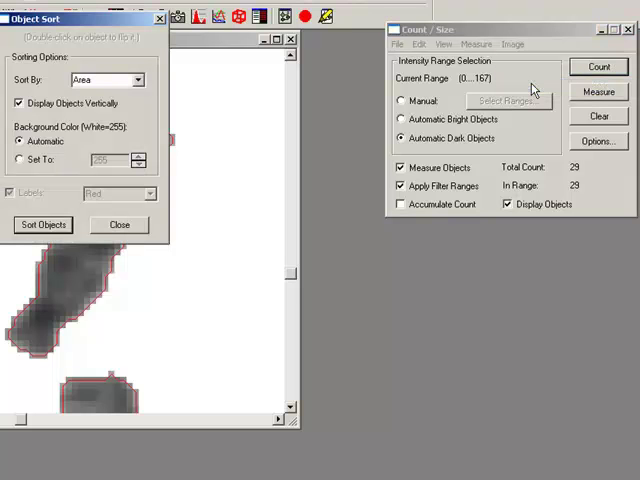
{"action": "left_click_drag", "start_coordinate": [84, 18], "coordinate": [176, 70]}
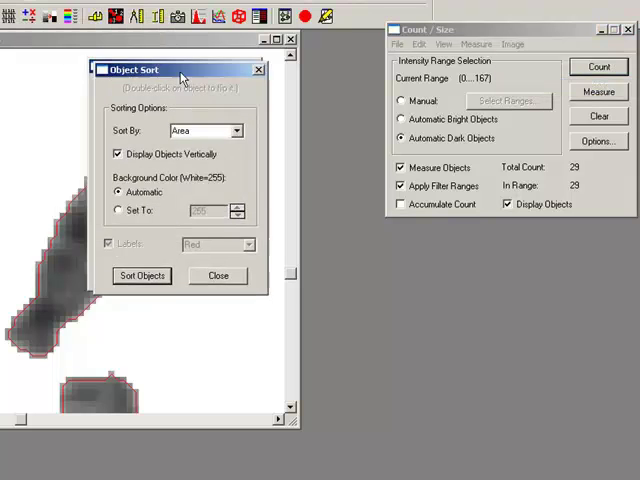
{"action": "left_click_drag", "start_coordinate": [170, 70], "coordinate": [436, 238]}
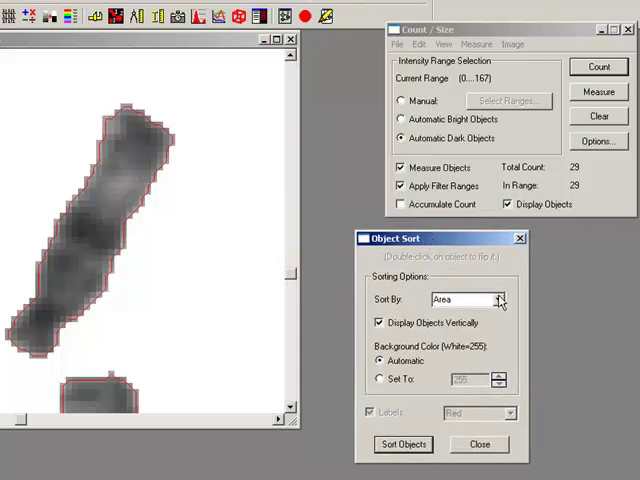
{"action": "left_click", "coordinate": [496, 300]}
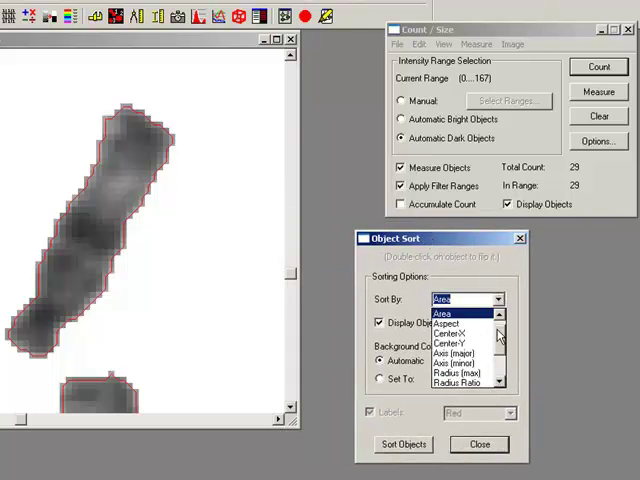
{"action": "left_click", "coordinate": [462, 312]}
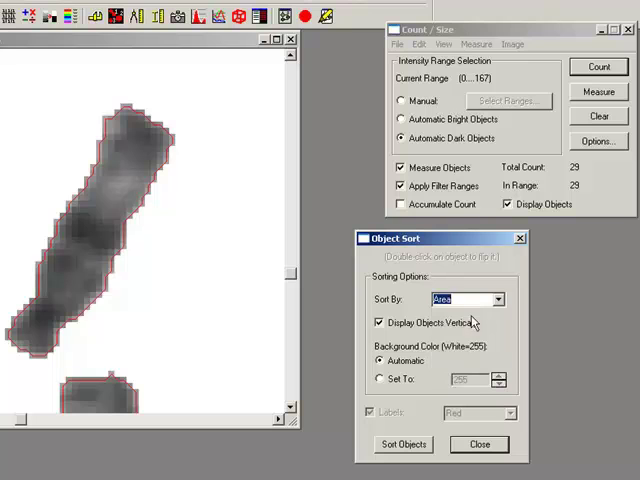
{"action": "left_click", "coordinate": [402, 444]}
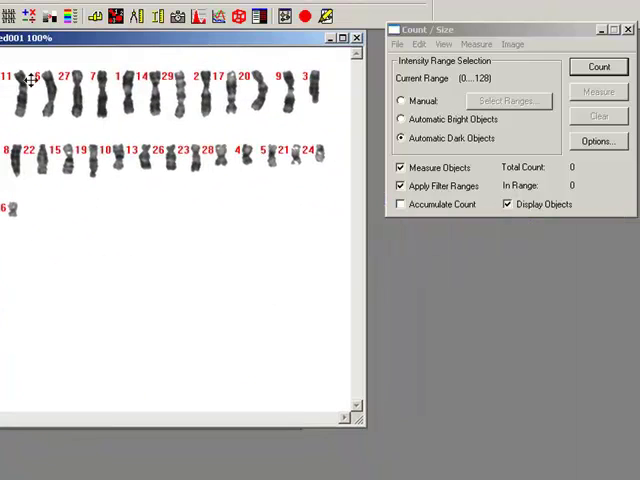
{"action": "mouse_move", "coordinate": [236, 196]}
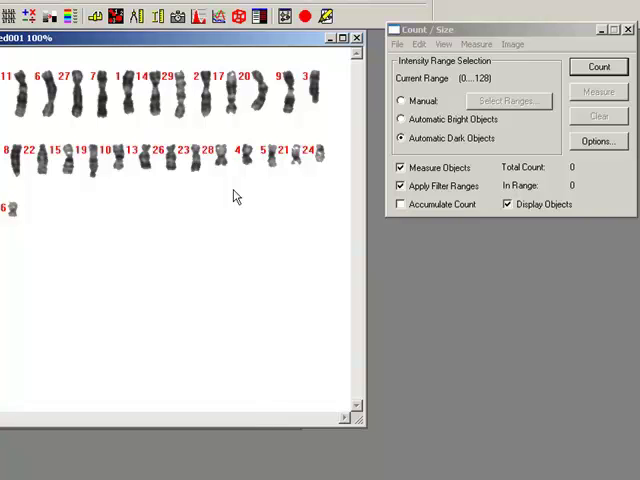
{"action": "mouse_move", "coordinate": [228, 152]}
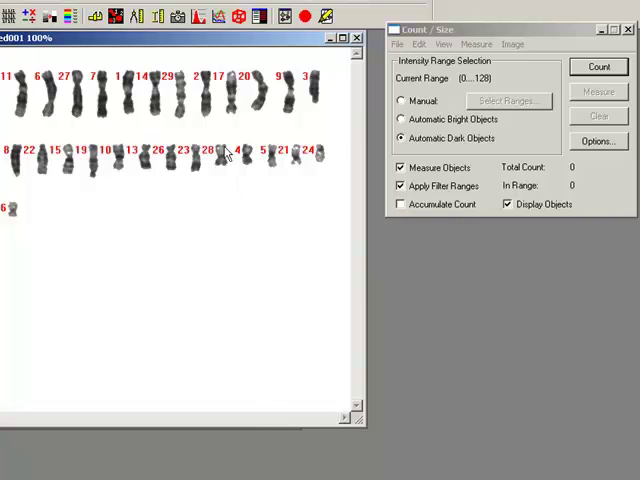
{"action": "mouse_move", "coordinate": [160, 200]}
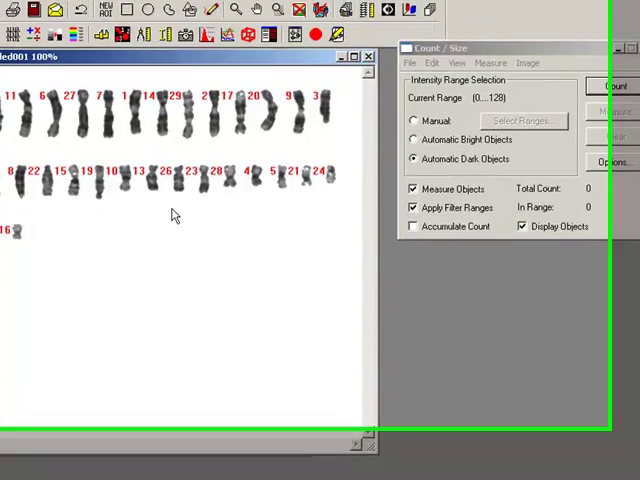
Step: Load the SortedObjectsToSequence script file through Macro Management
{"action": "left_click", "coordinate": [222, 24]}
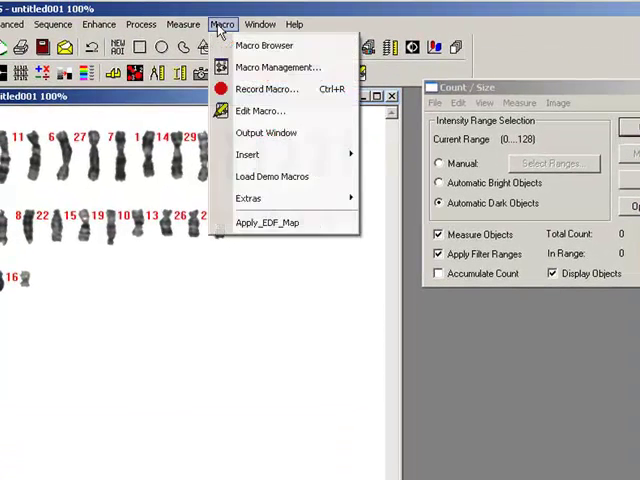
{"action": "left_click", "coordinate": [280, 68]}
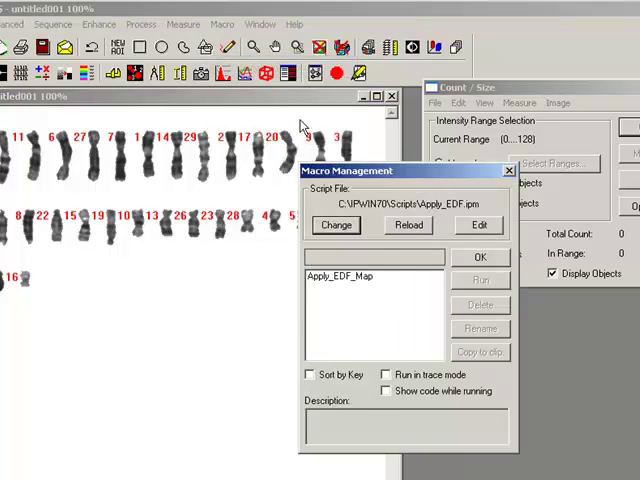
{"action": "left_click", "coordinate": [336, 224]}
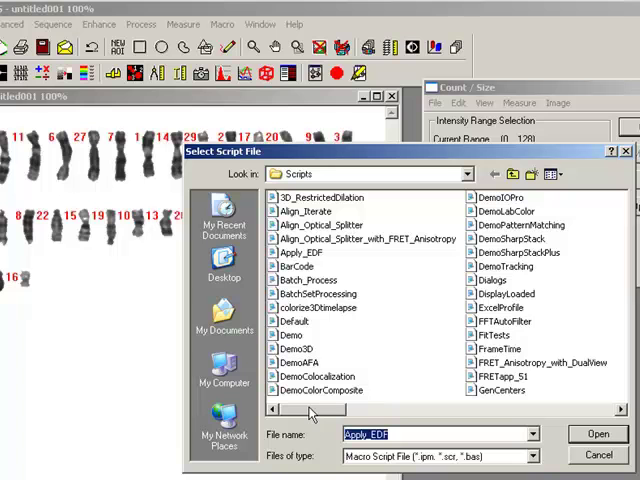
{"action": "mouse_move", "coordinate": [310, 412]}
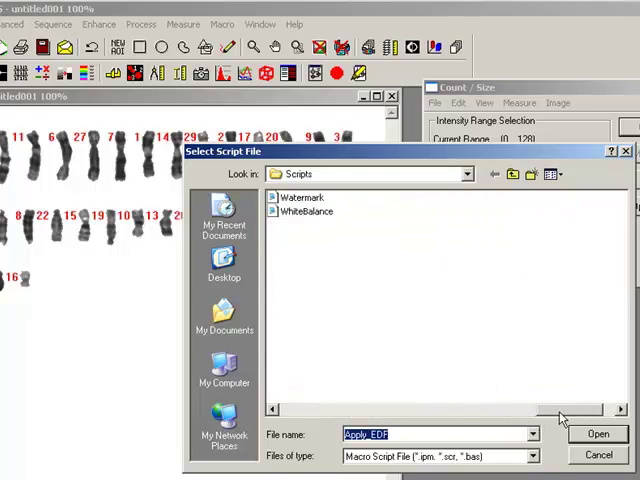
{"action": "scroll", "scroll_direction": "down", "scroll_amount": 3}
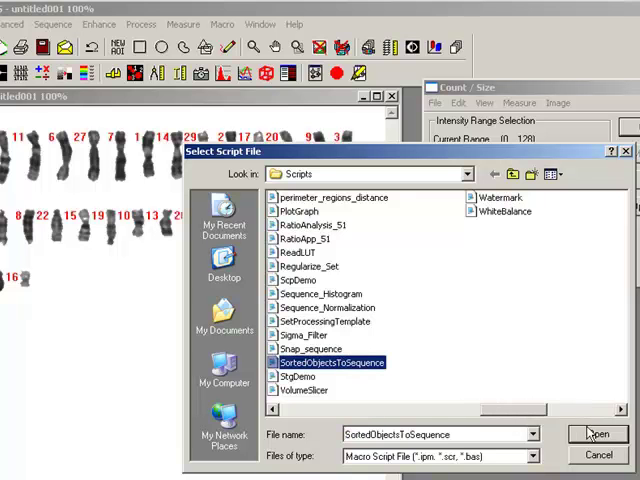
{"action": "left_click", "coordinate": [596, 434]}
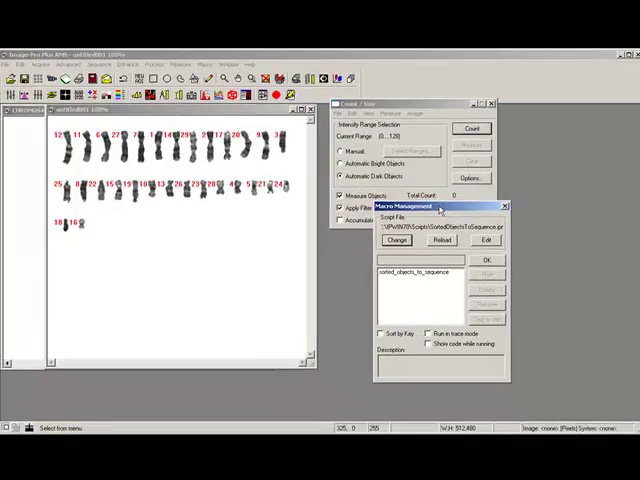
Step: Run the macro that turns the sorted chromosomes into an image sequence
{"action": "left_click", "coordinate": [412, 272]}
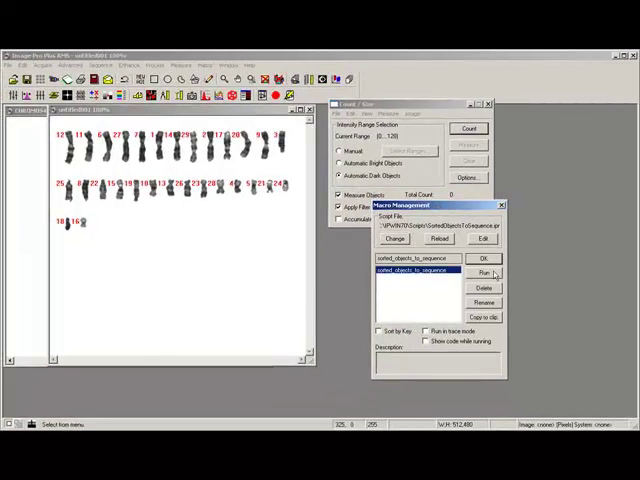
{"action": "left_click", "coordinate": [482, 272]}
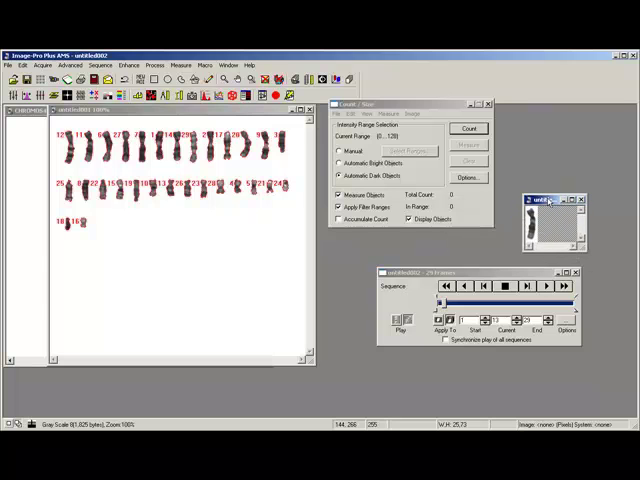
Step: Enlarge the 29-frame sequence window and step through frames showing one chromosome each
{"action": "left_click", "coordinate": [488, 104]}
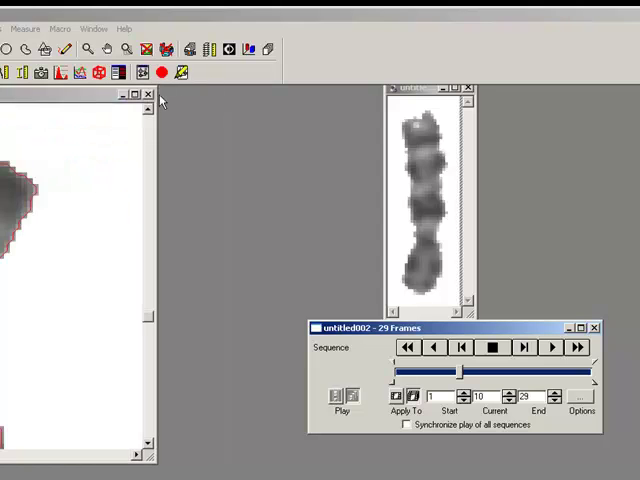
{"action": "left_click", "coordinate": [148, 94]}
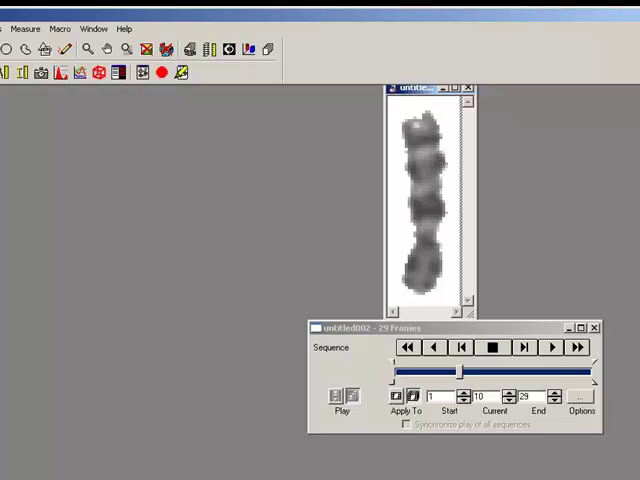
{"action": "left_click", "coordinate": [152, 16]}
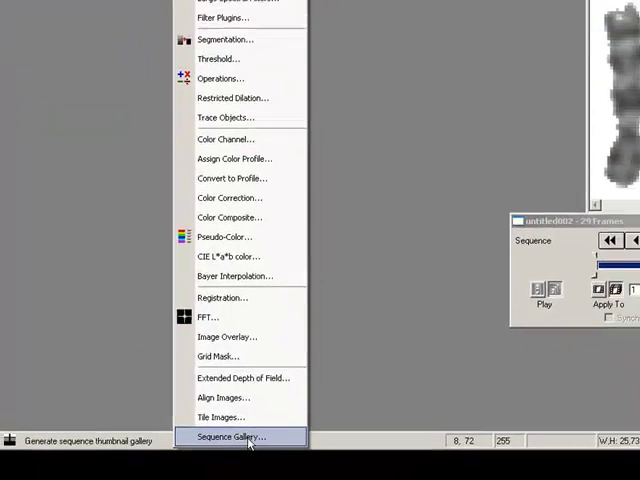
Step: Generate the Sequence Gallery thumbnail grid and view several individual chromosome frames from it
{"action": "left_click", "coordinate": [230, 436]}
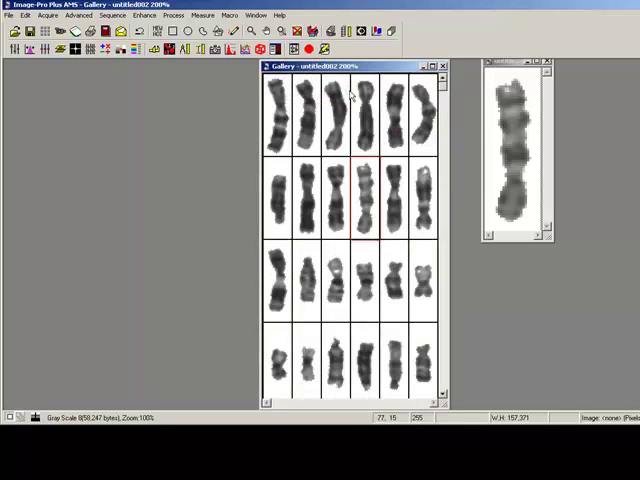
{"action": "left_click", "coordinate": [276, 110]}
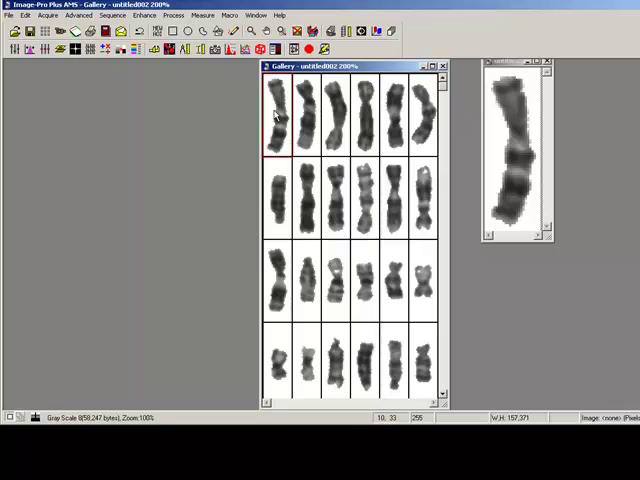
{"action": "left_click", "coordinate": [368, 278]}
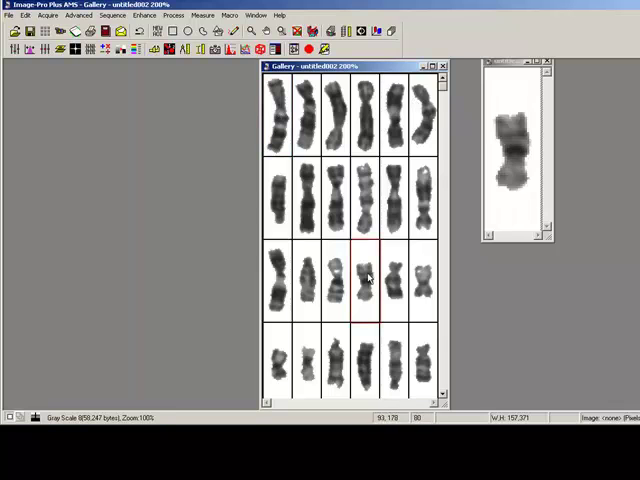
{"action": "left_click", "coordinate": [276, 284]}
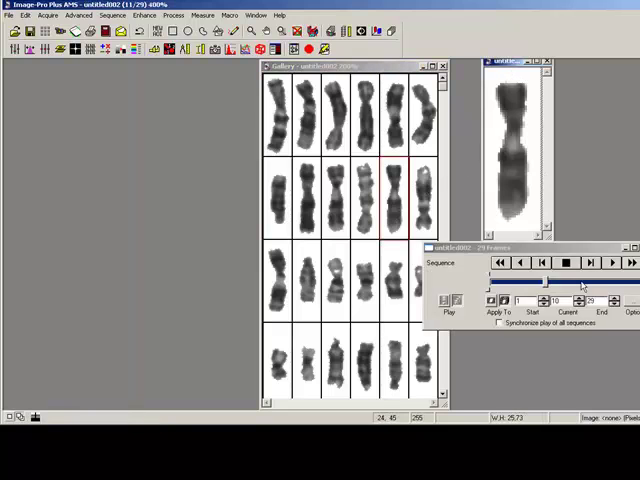
{"action": "left_click", "coordinate": [548, 264]}
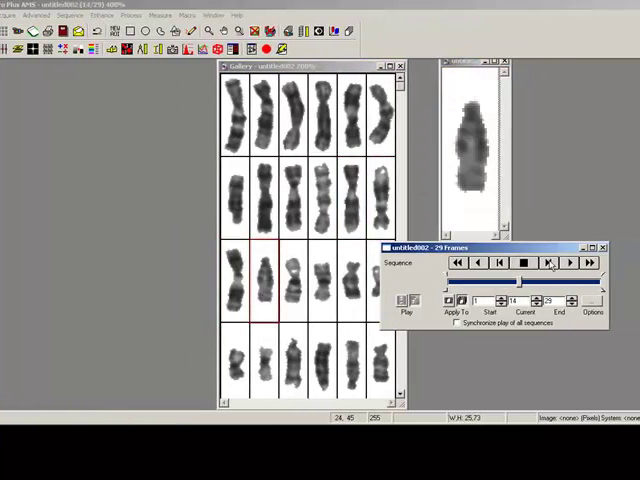
{"action": "left_click", "coordinate": [480, 264]}
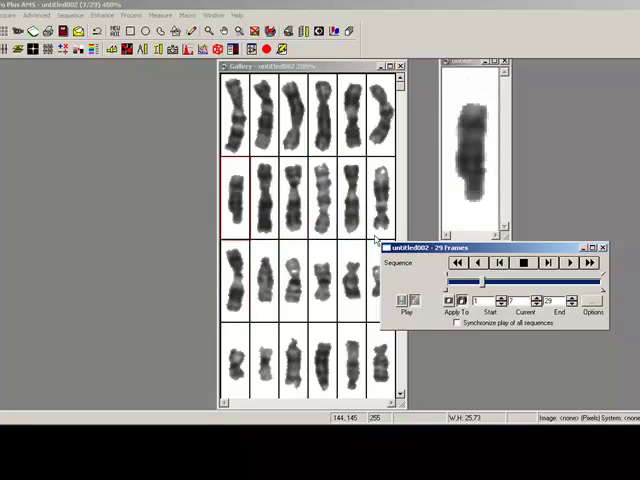
{"action": "mouse_move", "coordinate": [248, 246]}
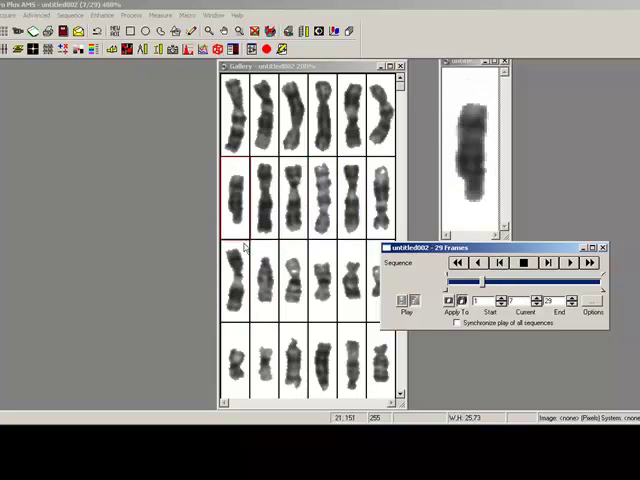
{"action": "mouse_move", "coordinate": [504, 256]}
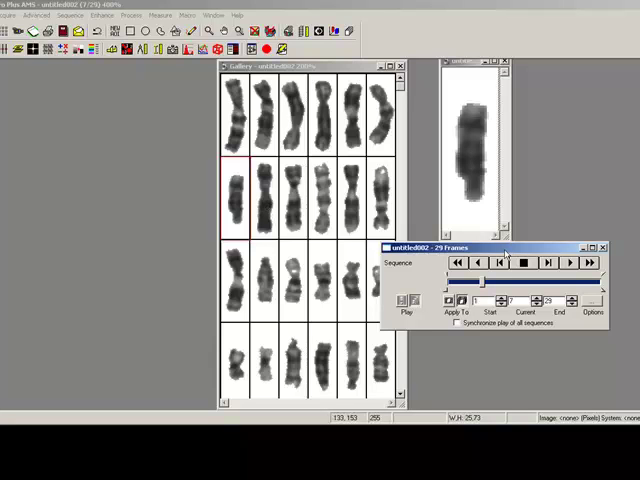